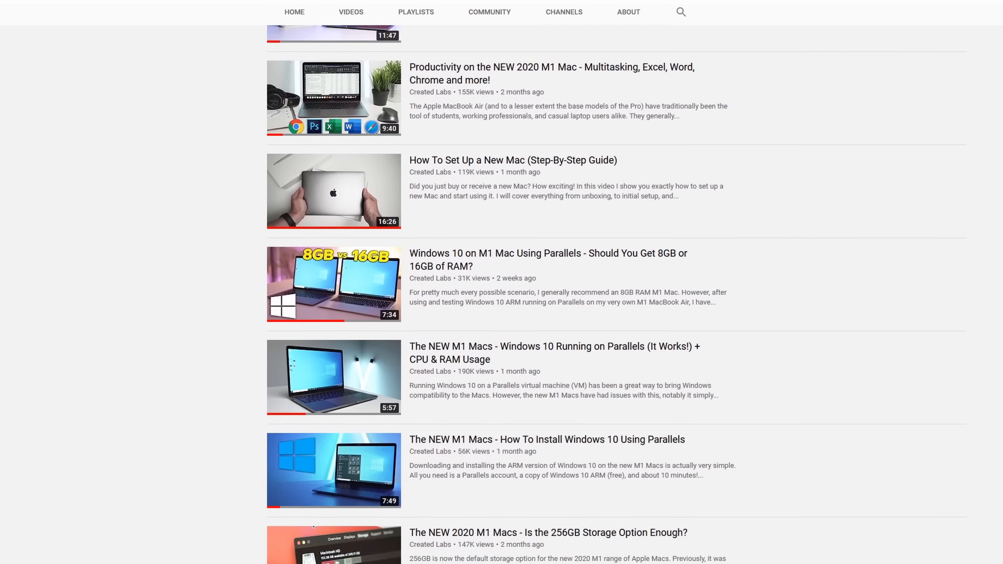
pyautogui.scroll(-3)
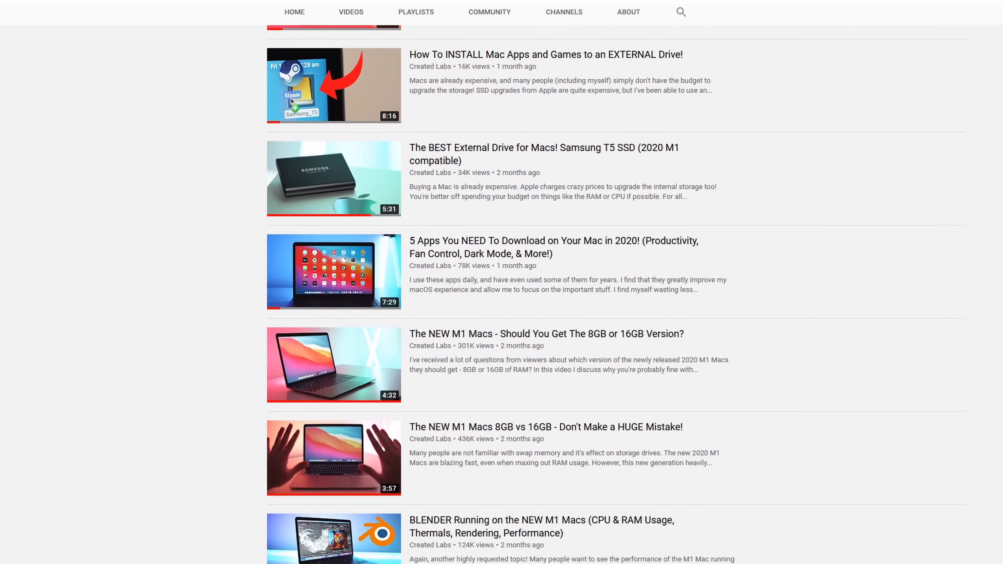
pyautogui.scroll(-3)
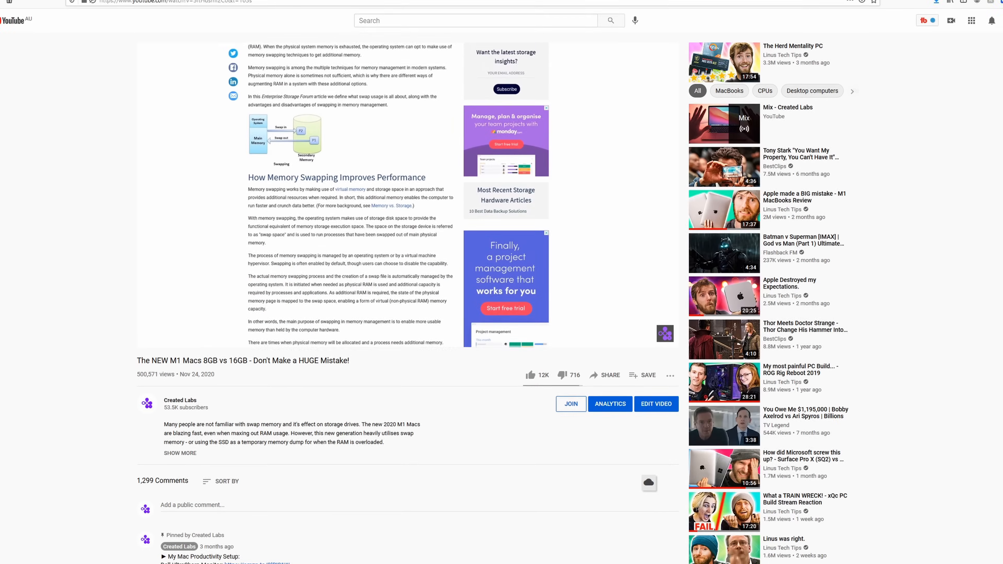
pyautogui.scroll(-3)
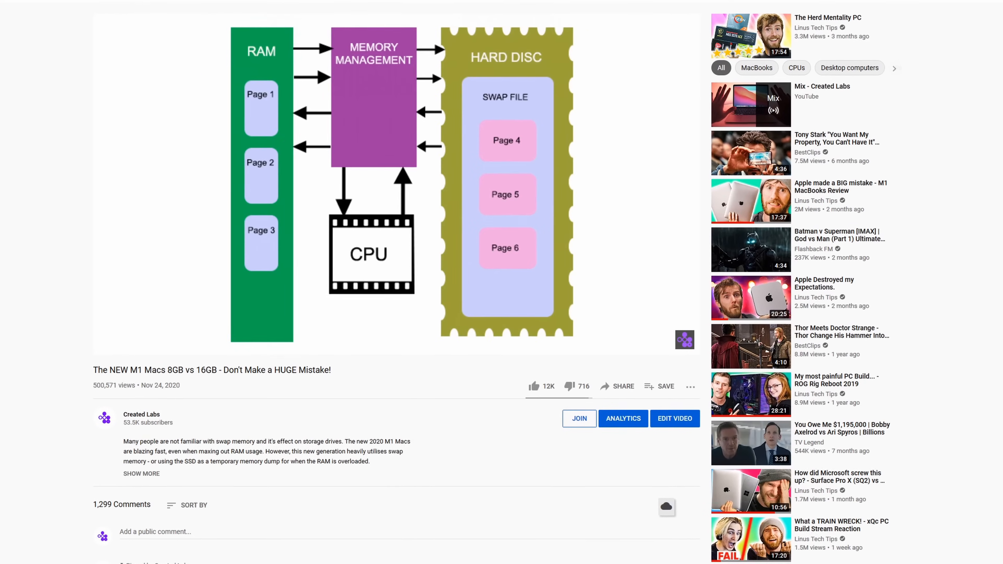
pyautogui.scroll(-3)
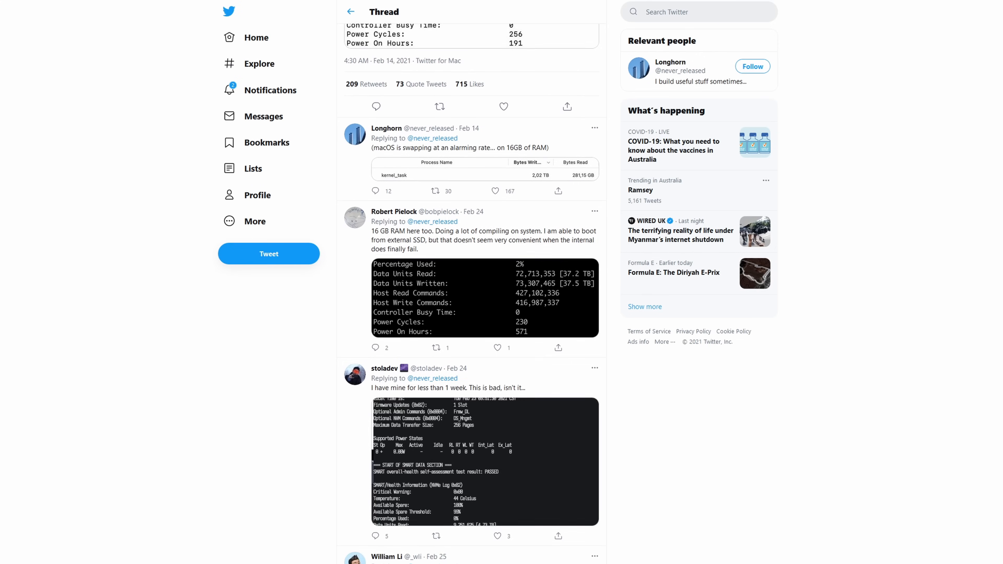
pyautogui.scroll(-3)
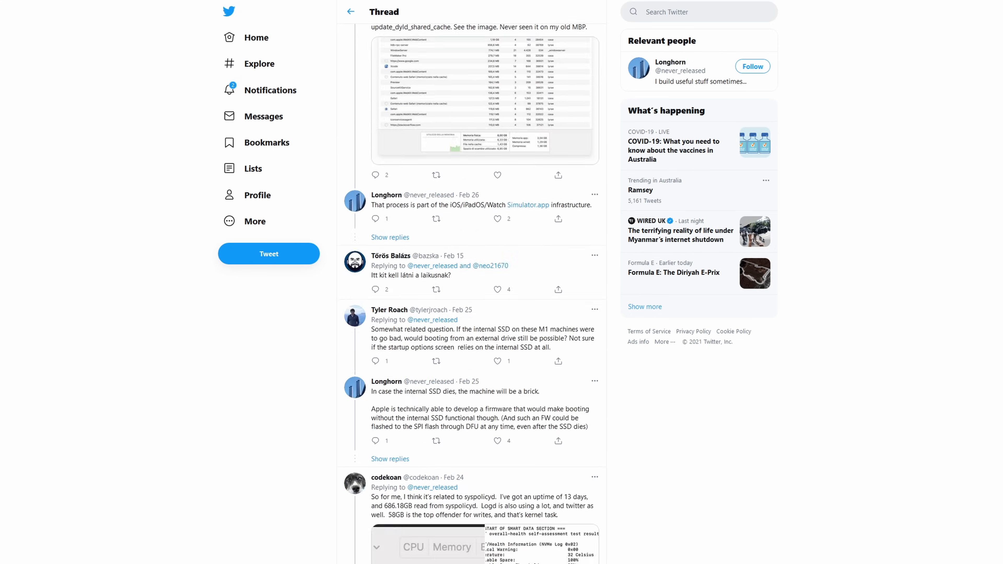
pyautogui.scroll(-3)
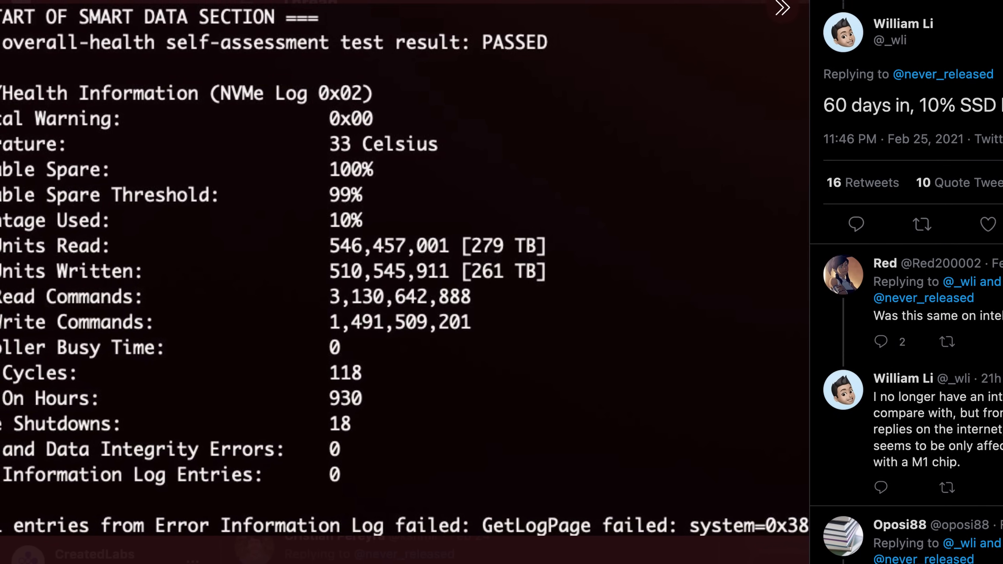
pyautogui.scroll(3)
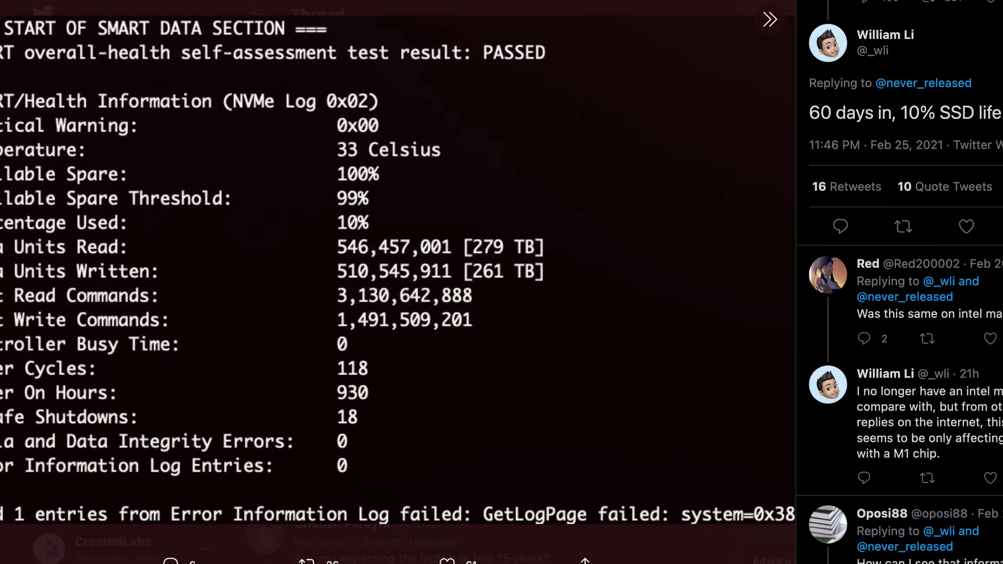